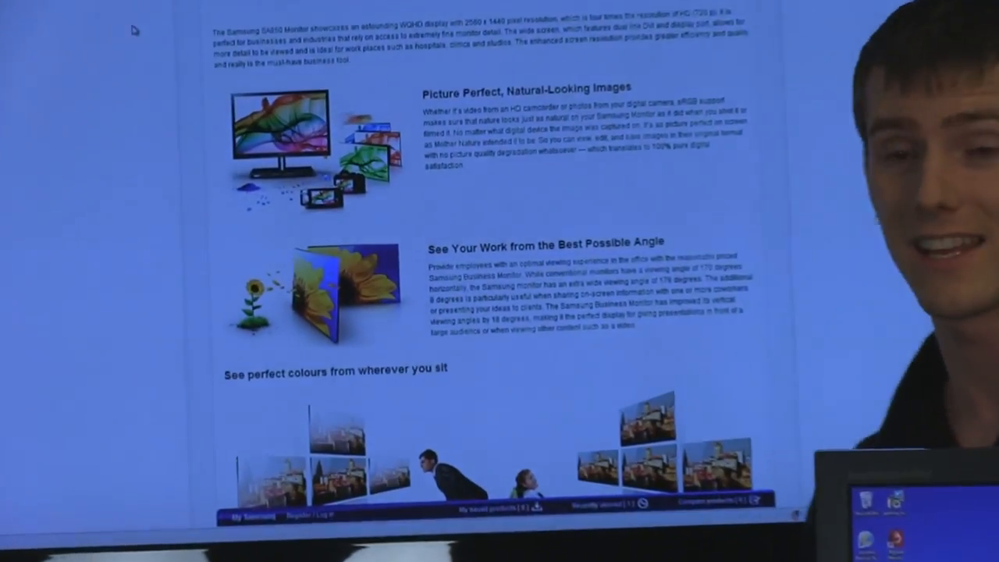
pyautogui.scroll(-3)
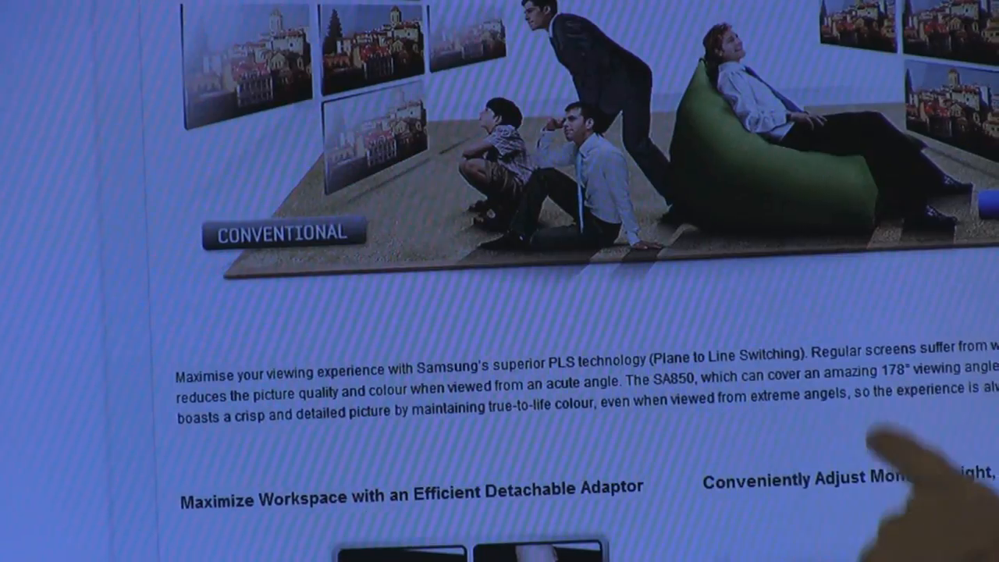
pyautogui.scroll(3)
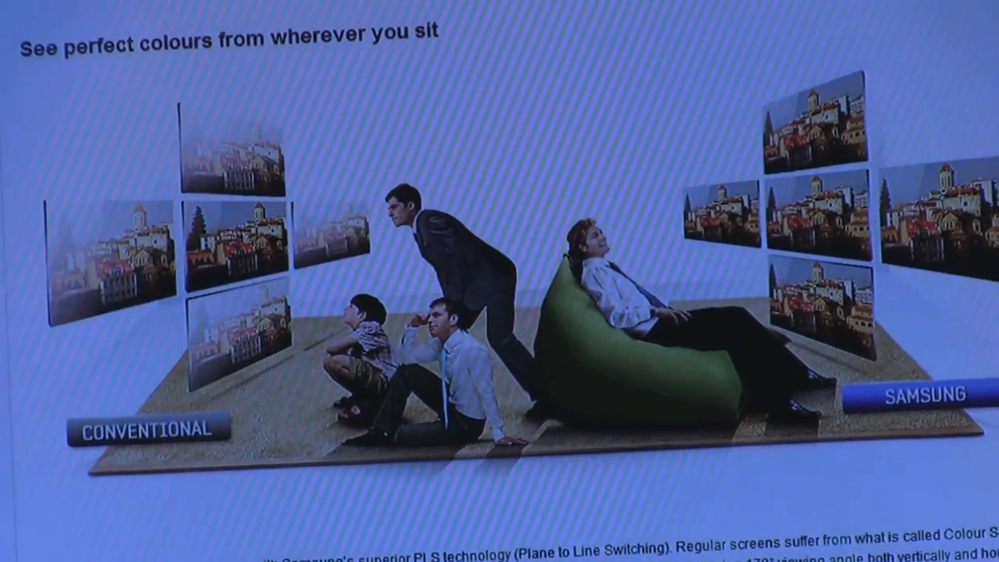